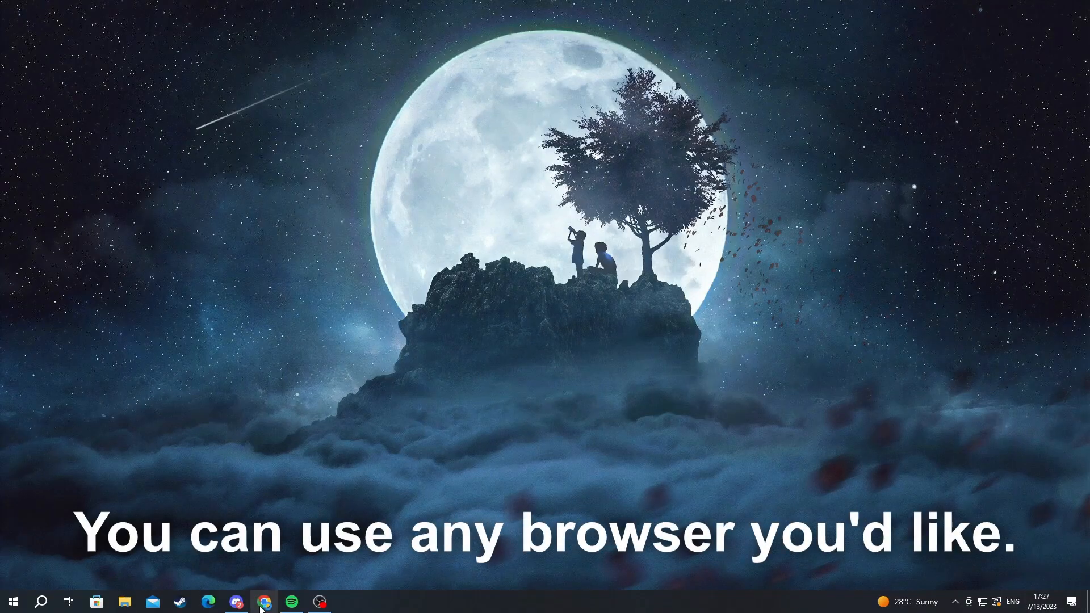
Search Google in Chrome for "ps4 remote play"
left_click(263, 602)
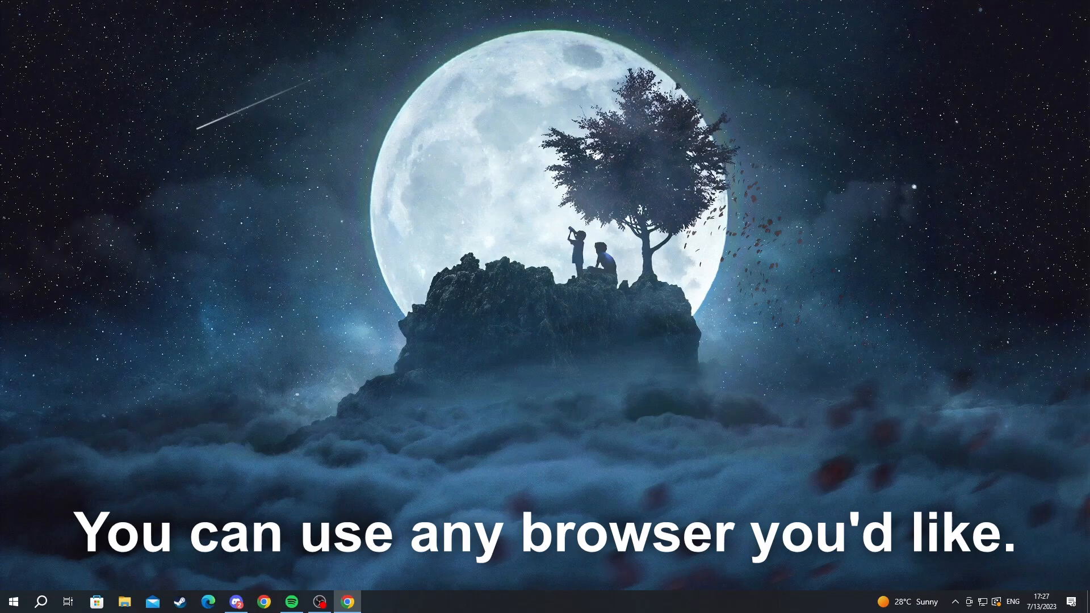
left_click(346, 602)
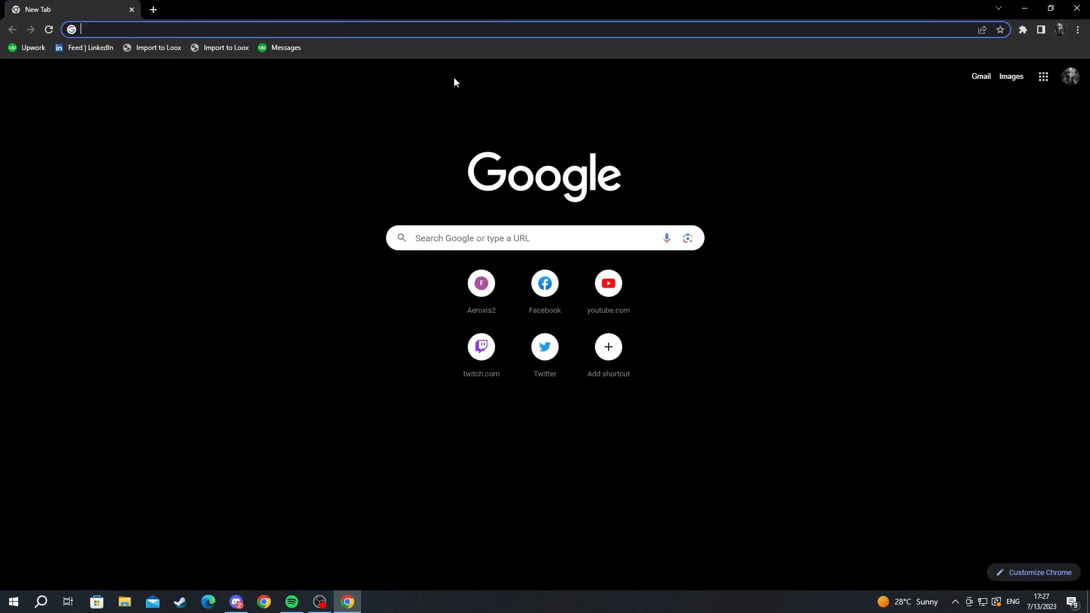
type("ps4 remote play")
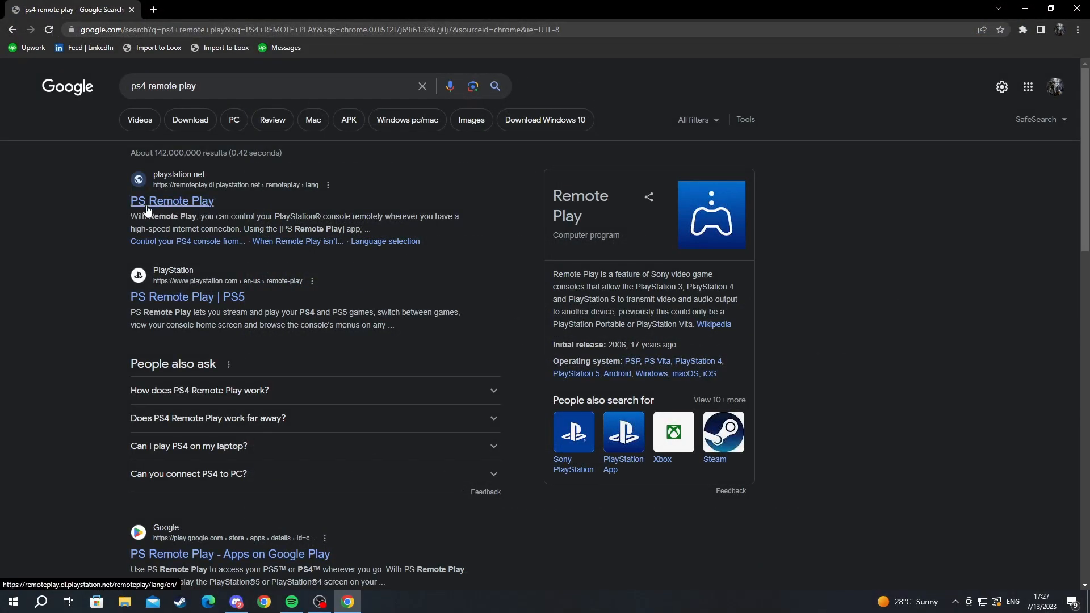
Go to the official PS Remote Play page and reach the Control your PS4 console section
left_click(171, 201)
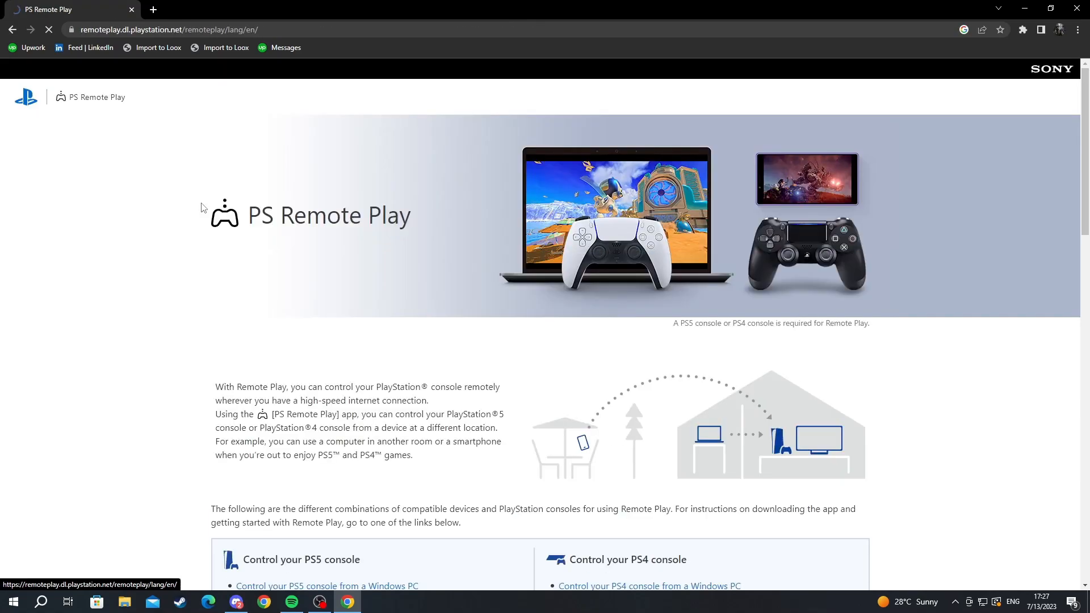
scroll("down", 3)
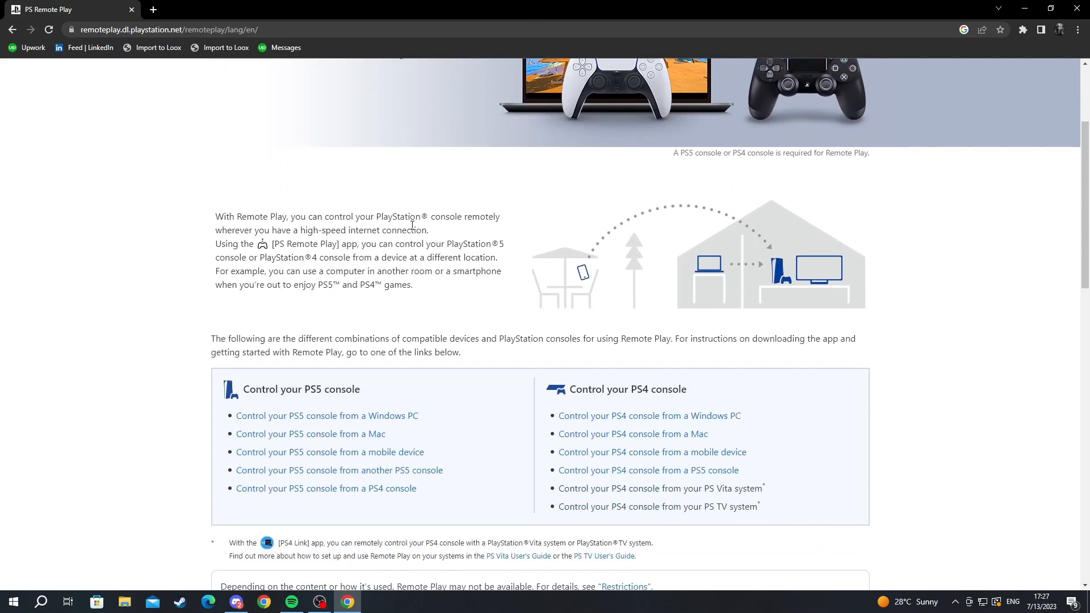
scroll("down", 3)
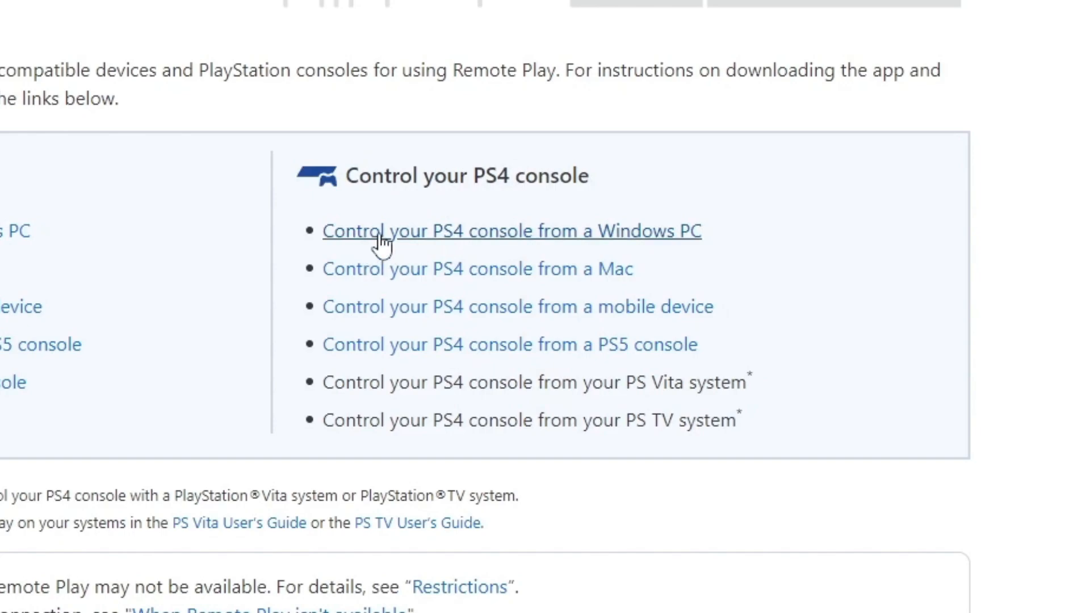
mouse_move(511, 244)
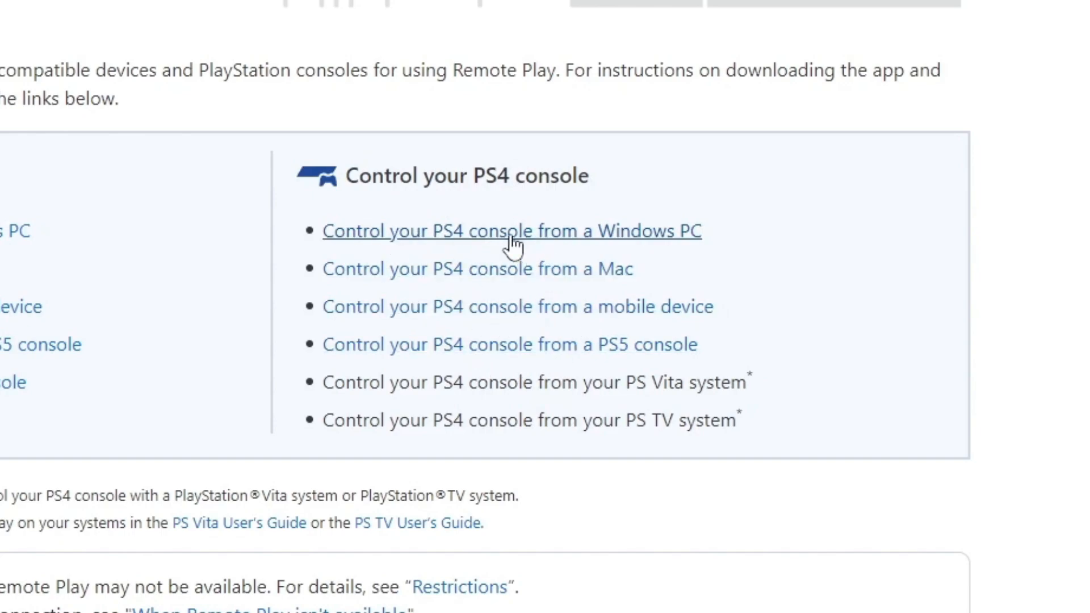
mouse_move(518, 233)
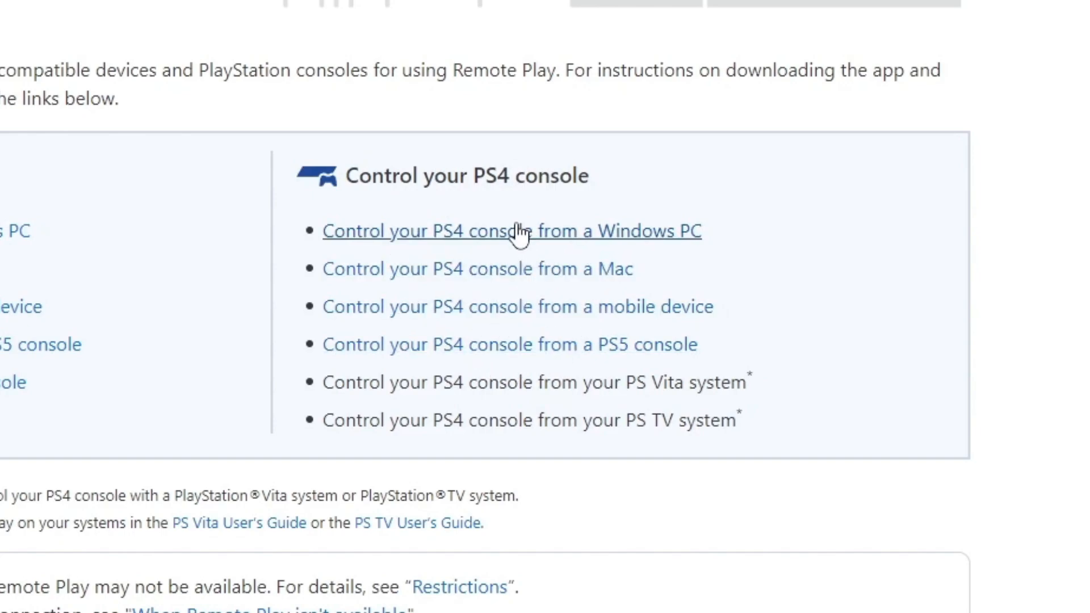
On the PS4-from-Windows-PC guide, accept the license agreement and download the Remote Play installer
left_click(512, 231)
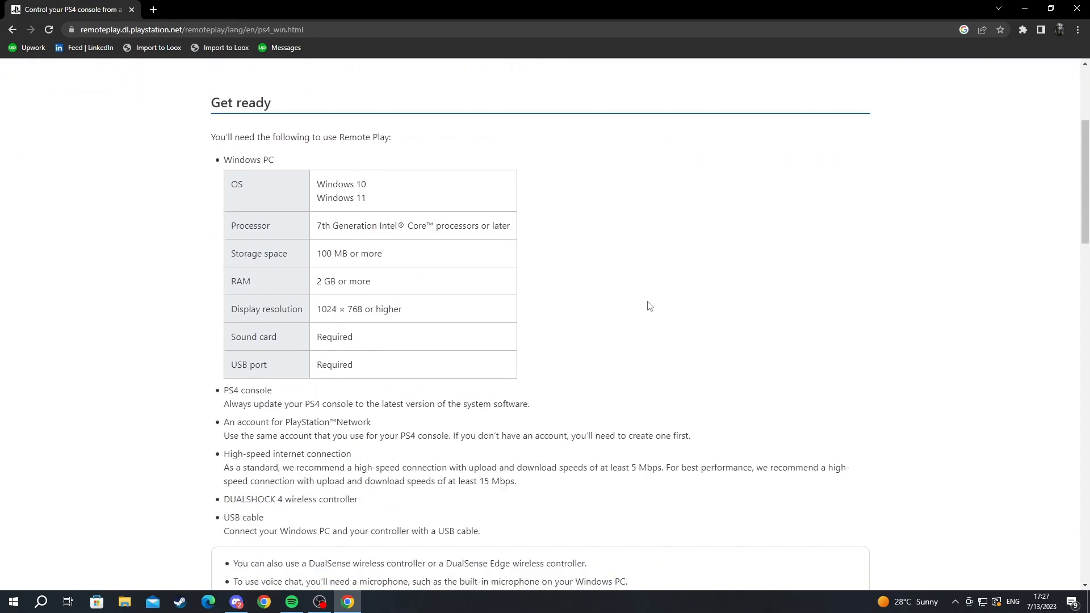
scroll("down", 3)
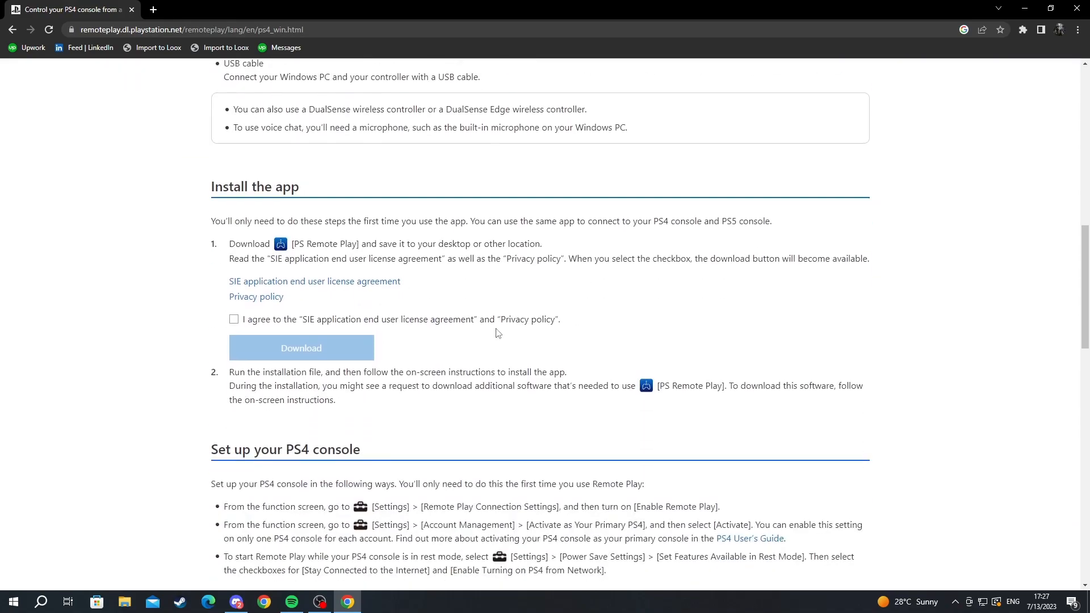
left_click(234, 320)
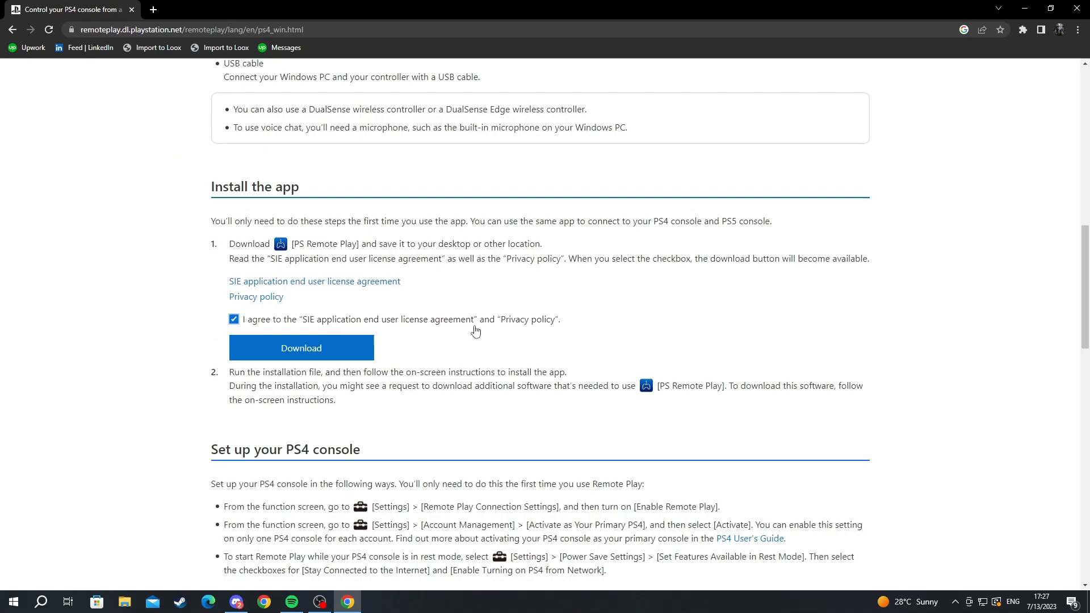
mouse_move(511, 331)
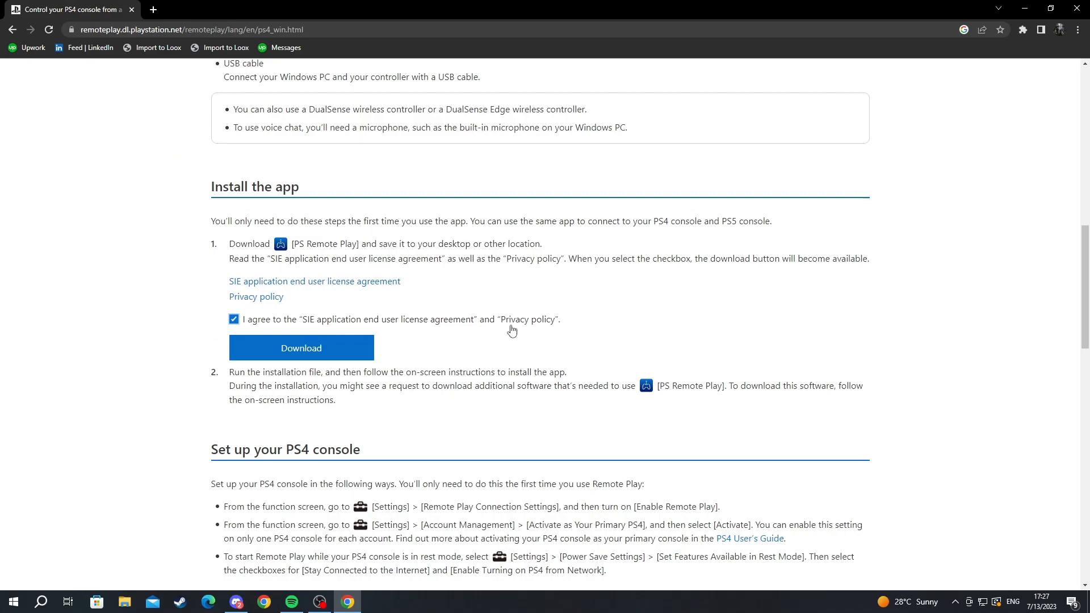
mouse_move(465, 331)
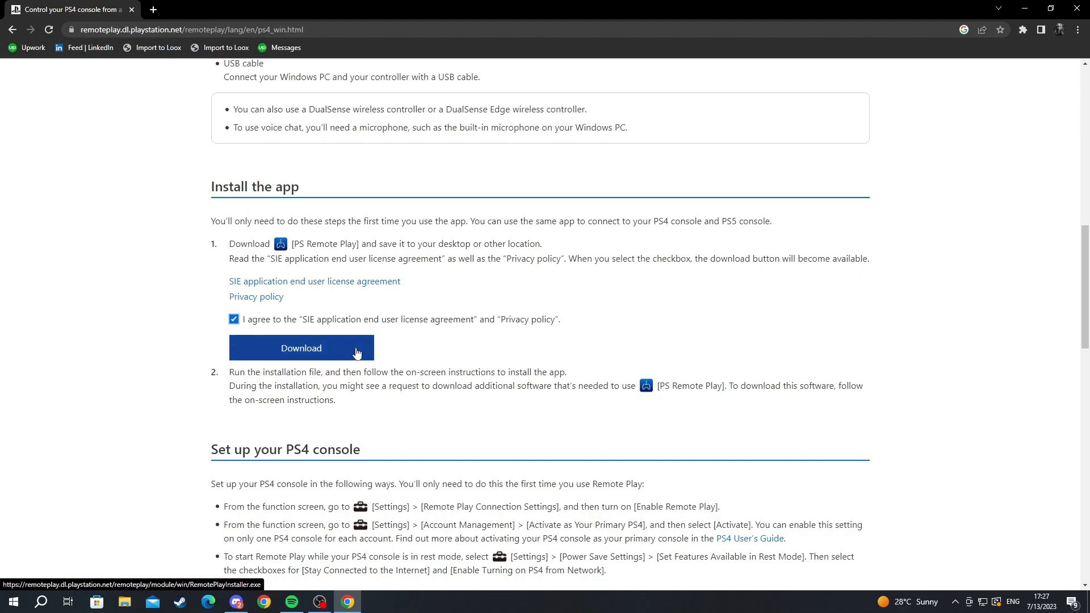
left_click(301, 348)
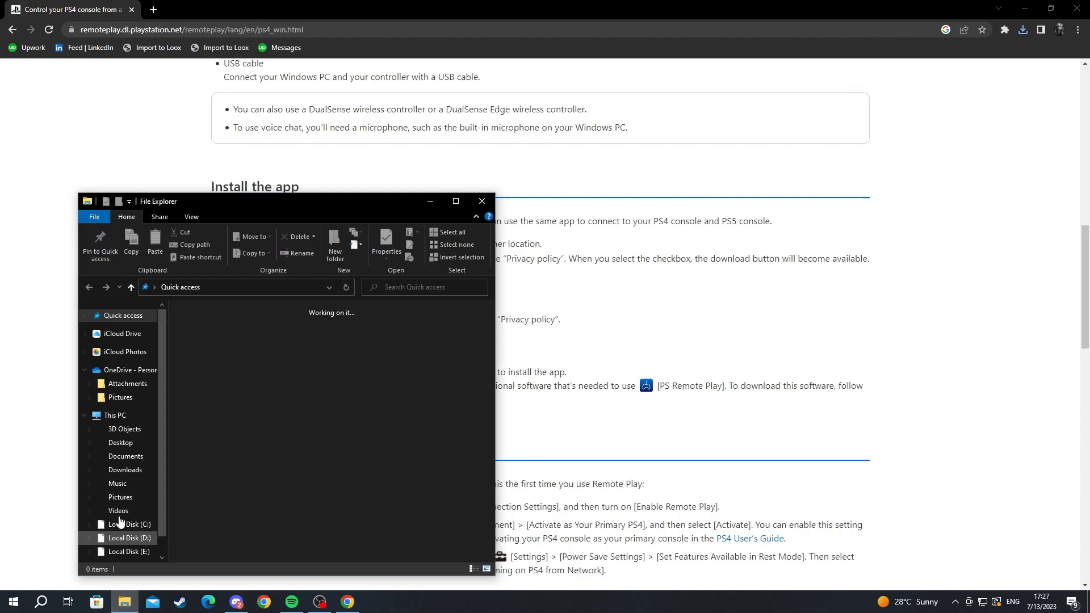
Locate the downloaded RemotePlayInstaller in Downloads and launch it
left_click(125, 470)
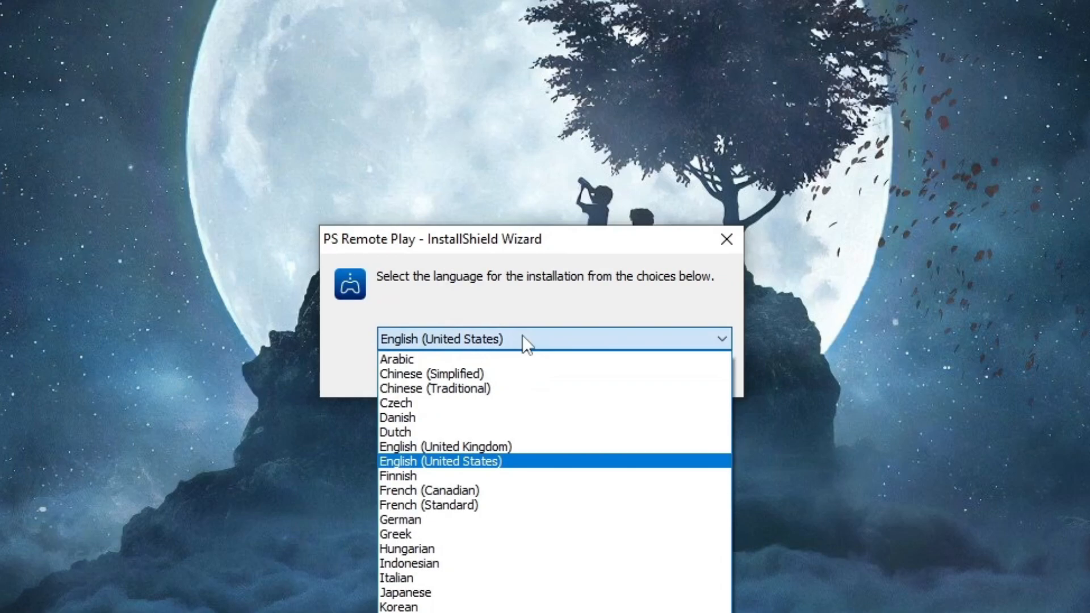
Confirm English (United States) as the setup language
left_click(440, 463)
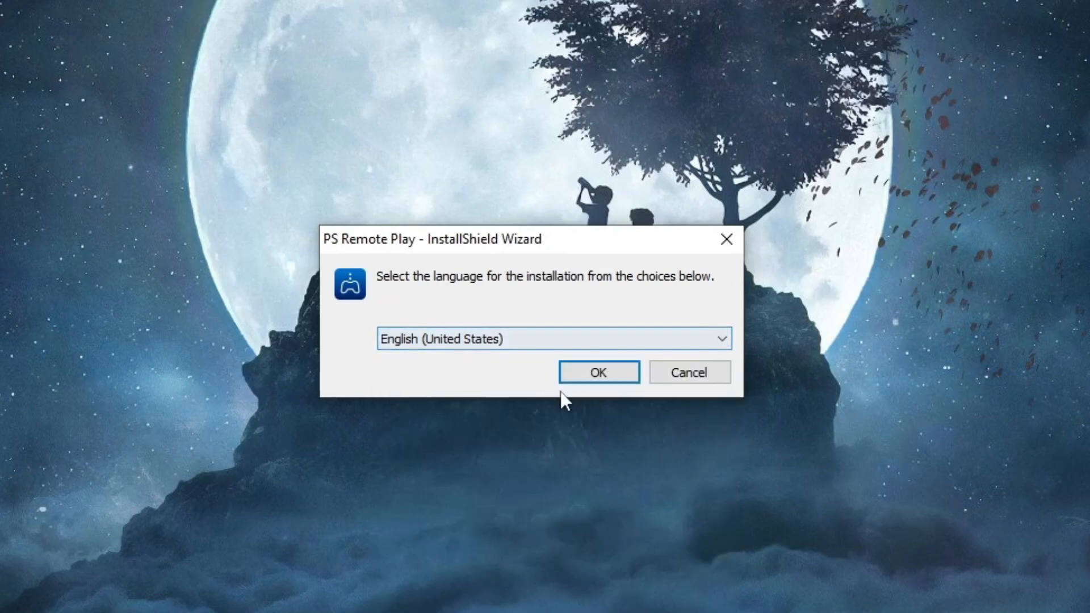
left_click(597, 373)
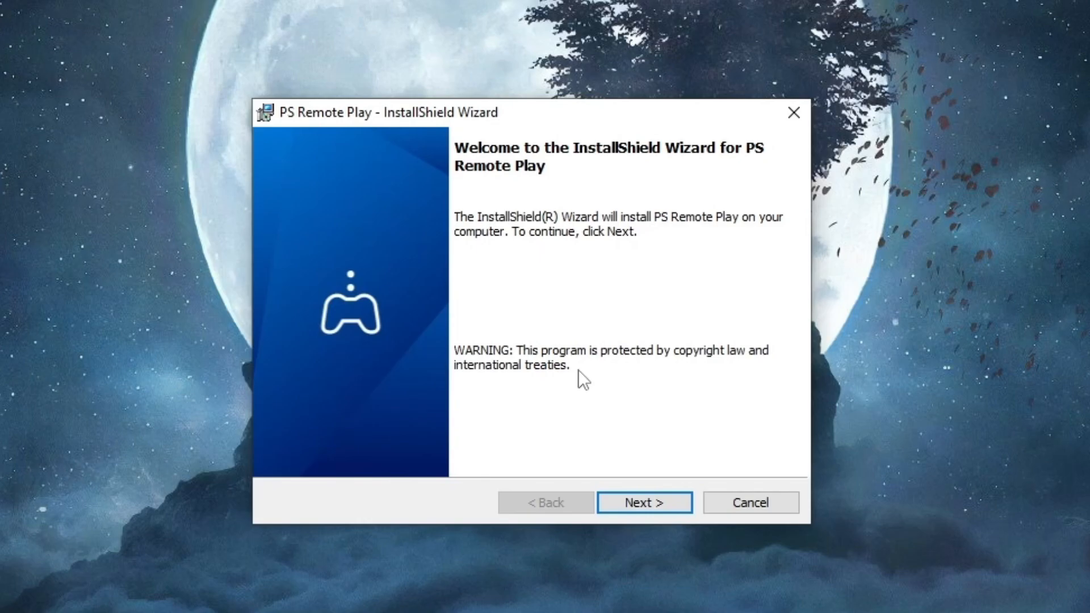
mouse_move(471, 173)
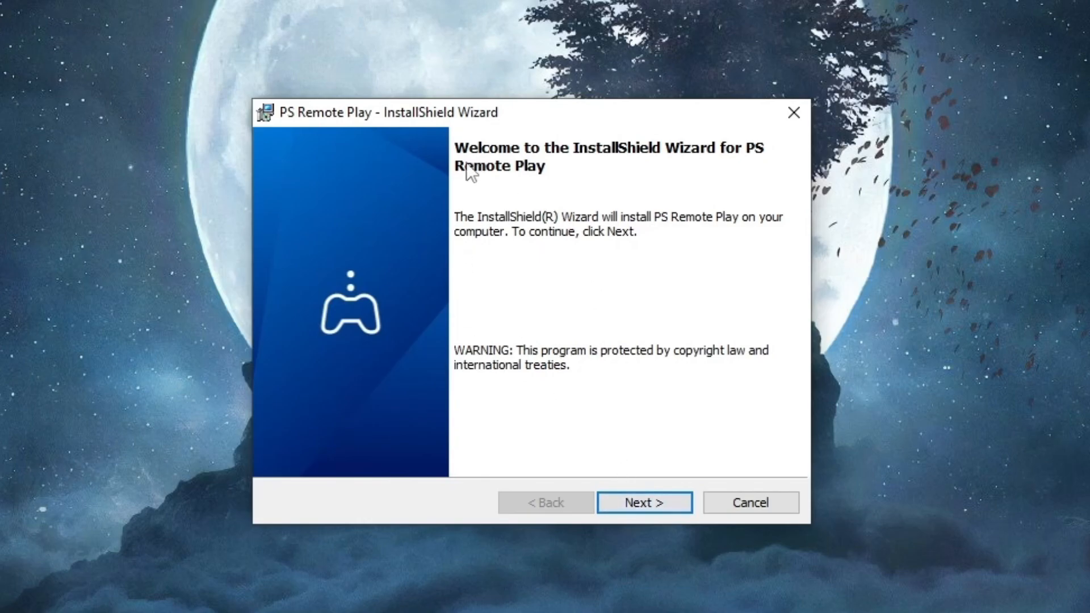
mouse_move(692, 190)
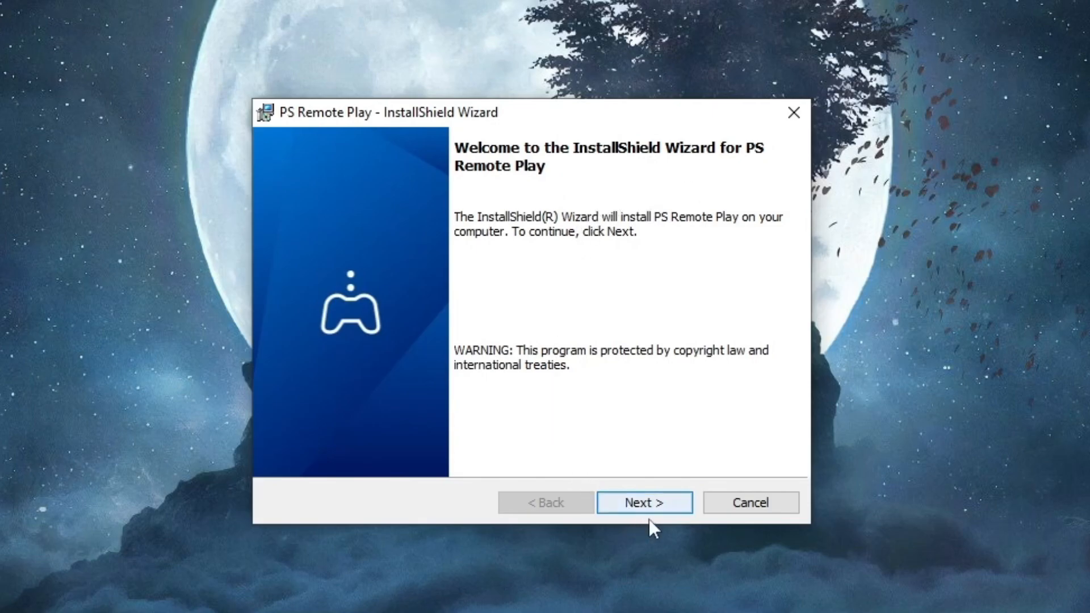
Install PS Remote Play through the wizard and finish with the app set to launch
left_click(643, 502)
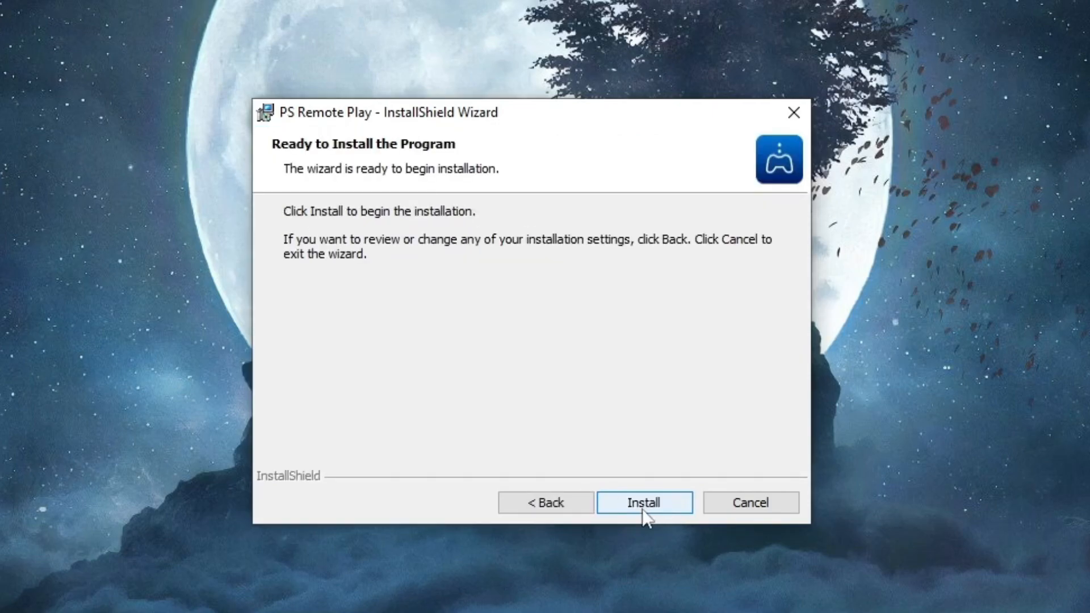
left_click(642, 502)
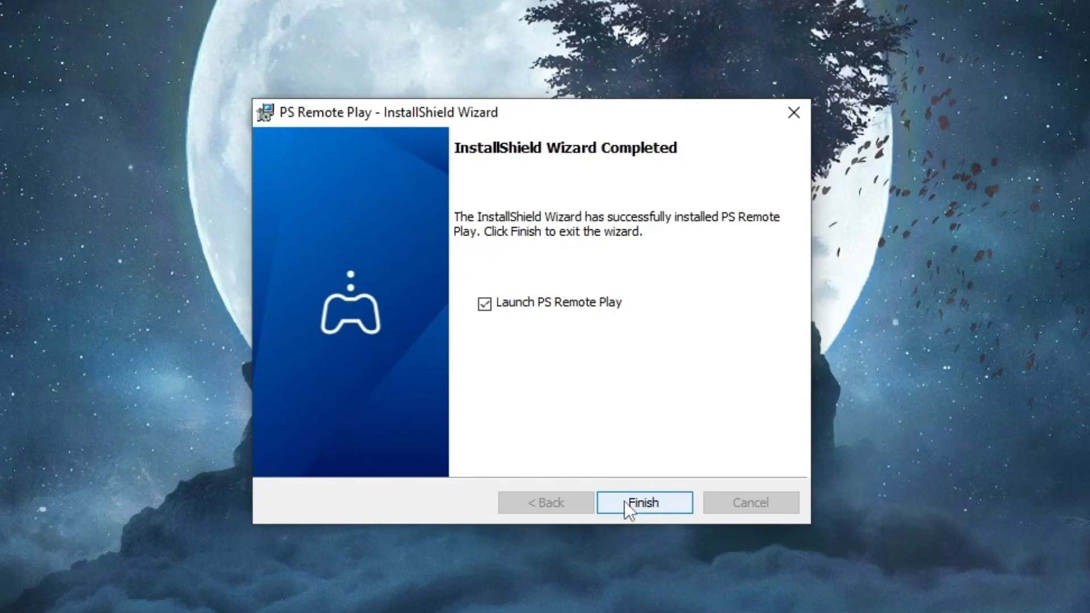
left_click(643, 502)
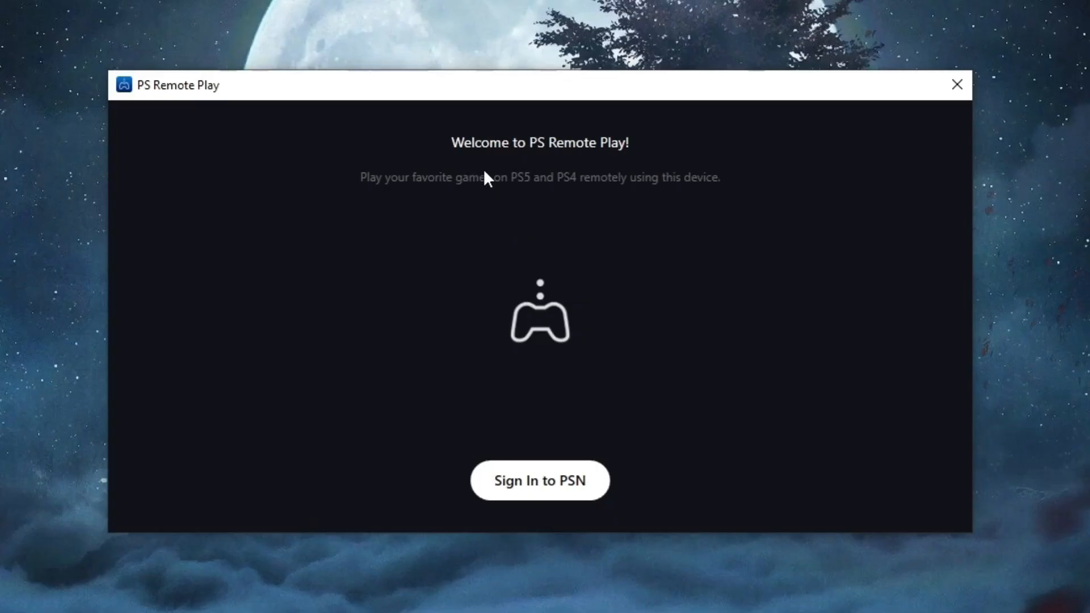
mouse_move(552, 496)
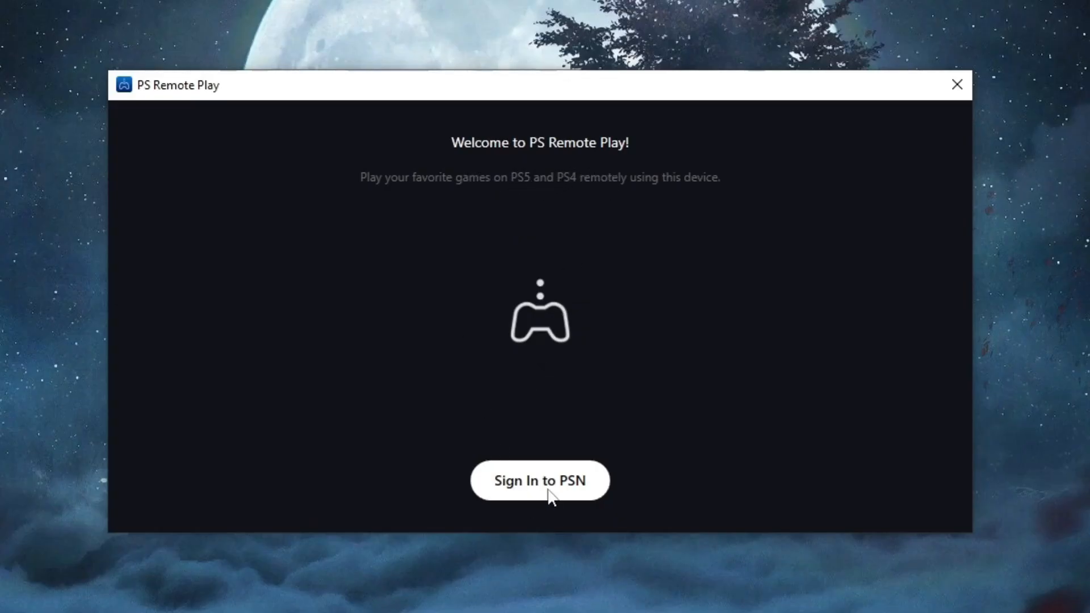
mouse_move(560, 489)
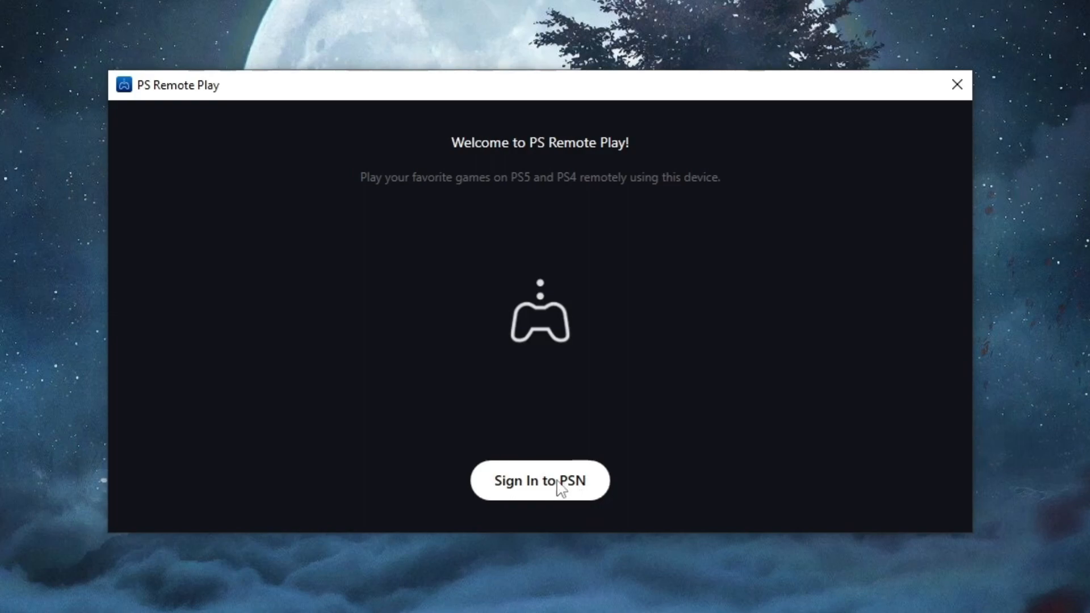
Start signing in to PSN and confirm the data-collection notice
left_click(539, 481)
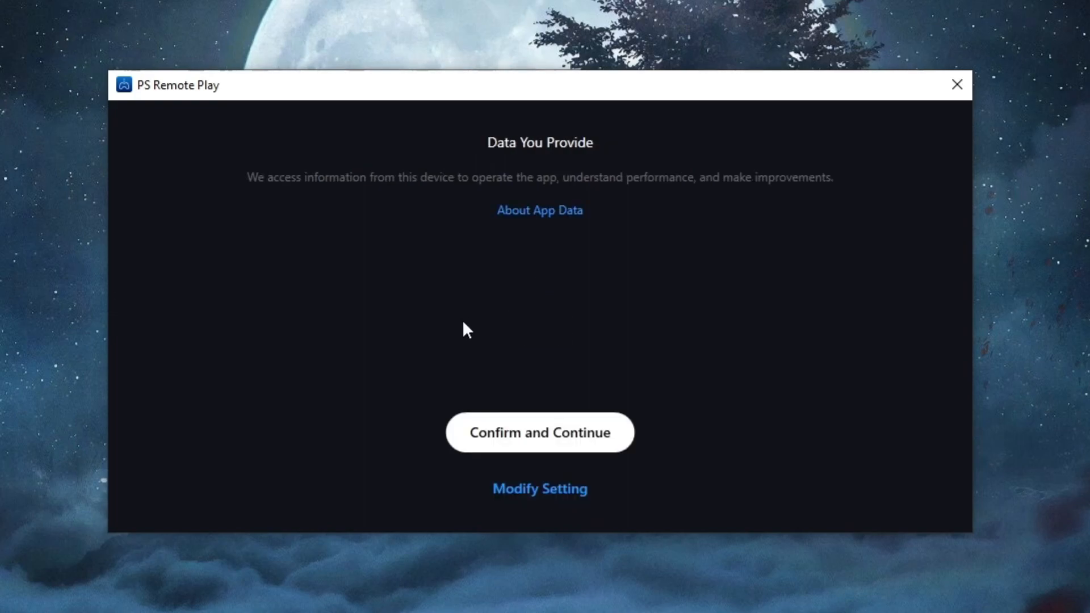
mouse_move(445, 318)
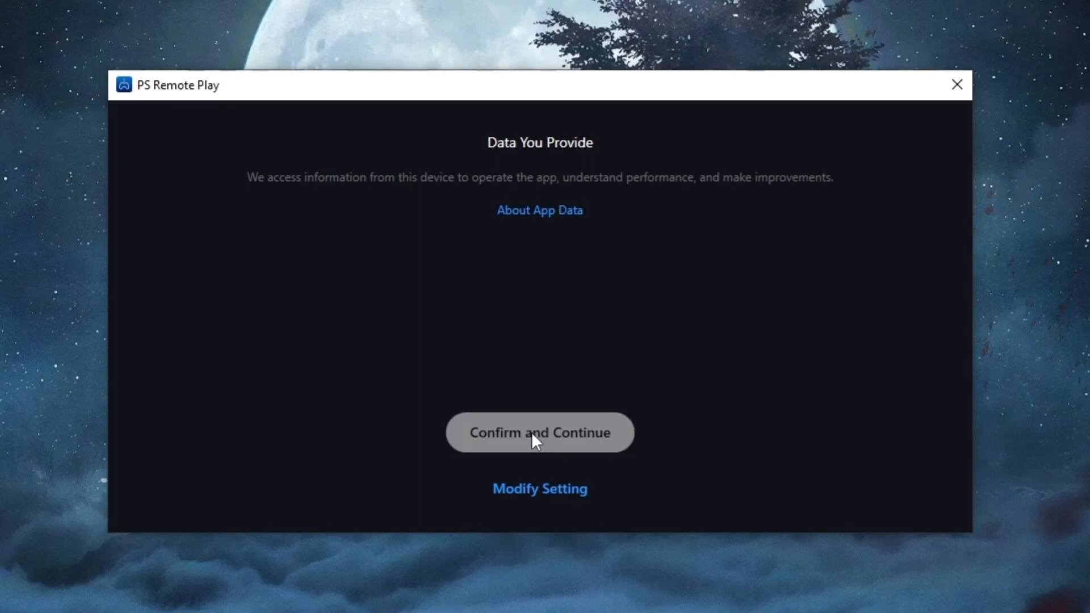
left_click(539, 432)
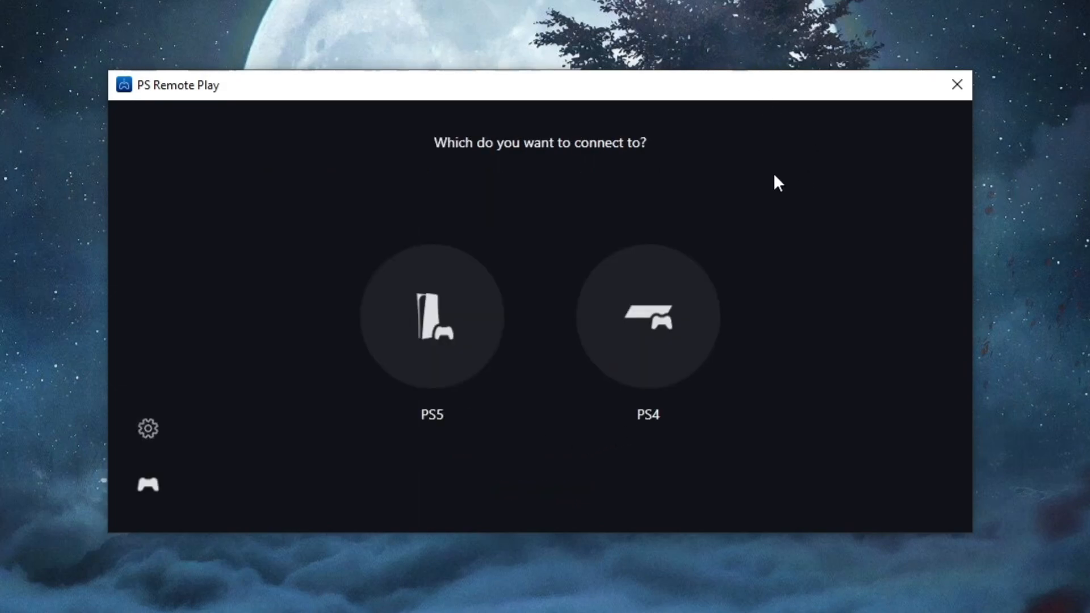
mouse_move(735, 190)
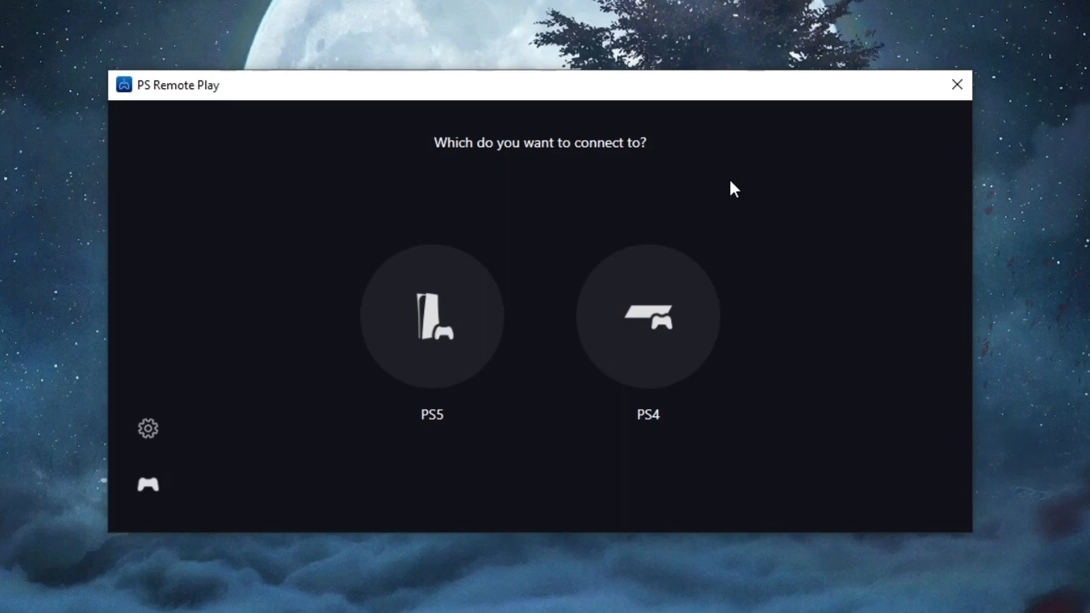
mouse_move(137, 435)
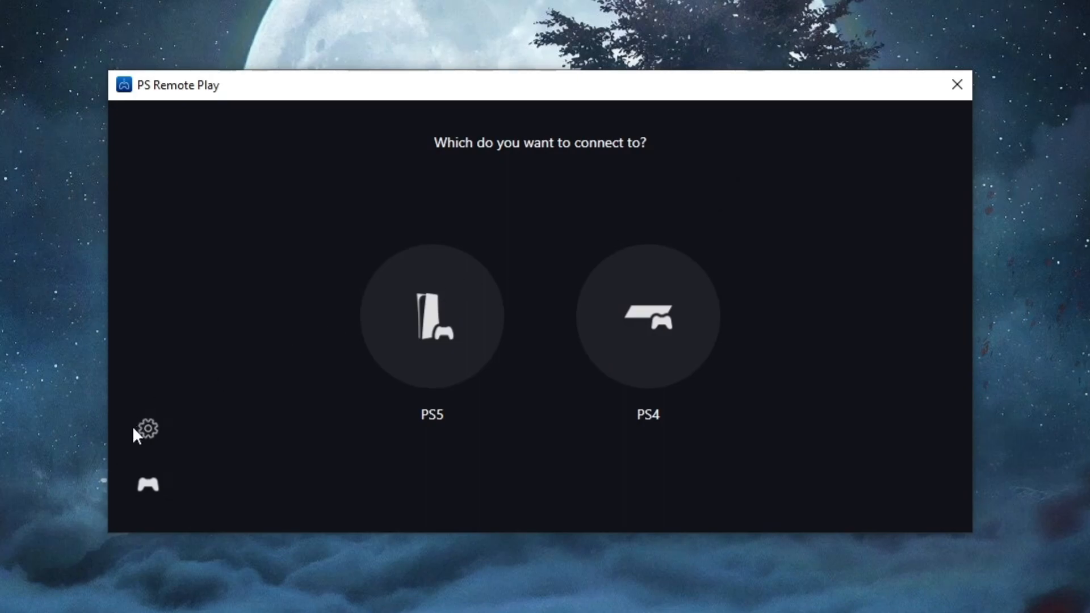
mouse_move(151, 442)
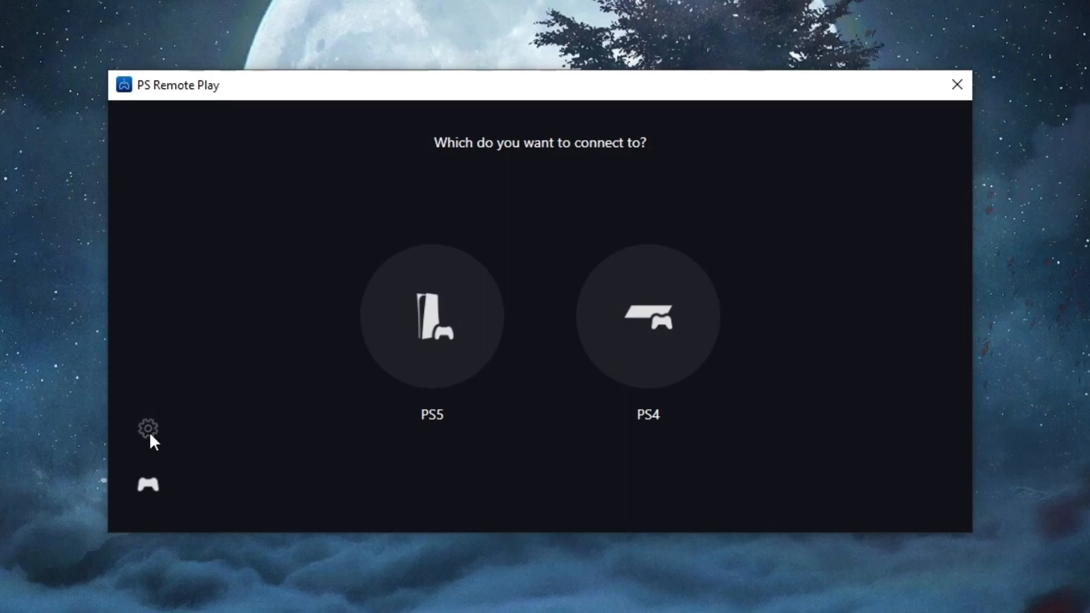
Bring up the Remote Play settings showing the signed-in PSN account
left_click(148, 428)
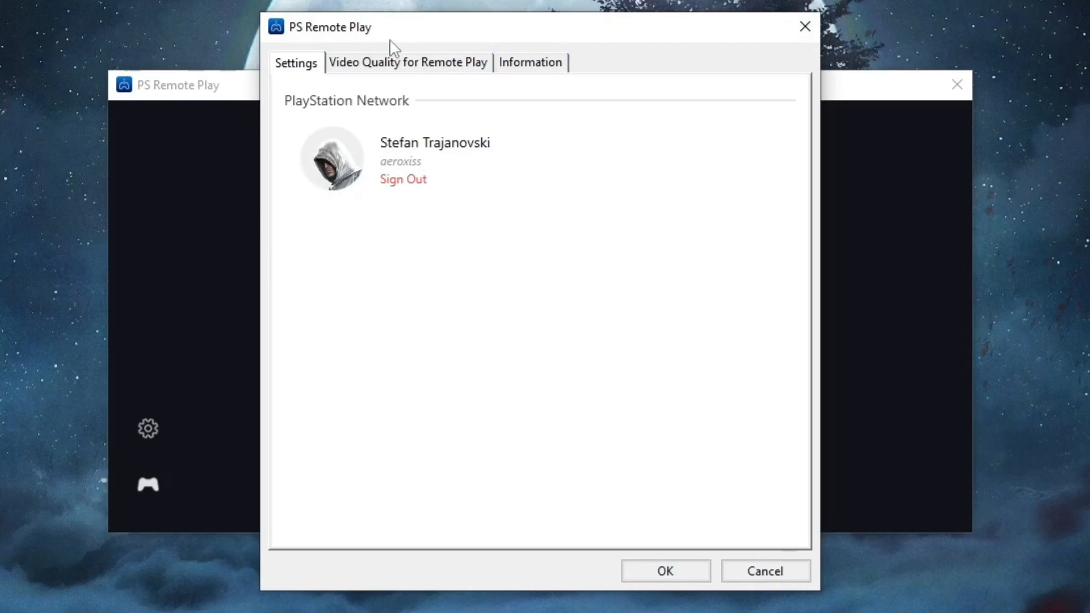
Review the PS4 resolution choices (kept at 720p) and the app information showing version 6.0.0.2240
left_click(408, 62)
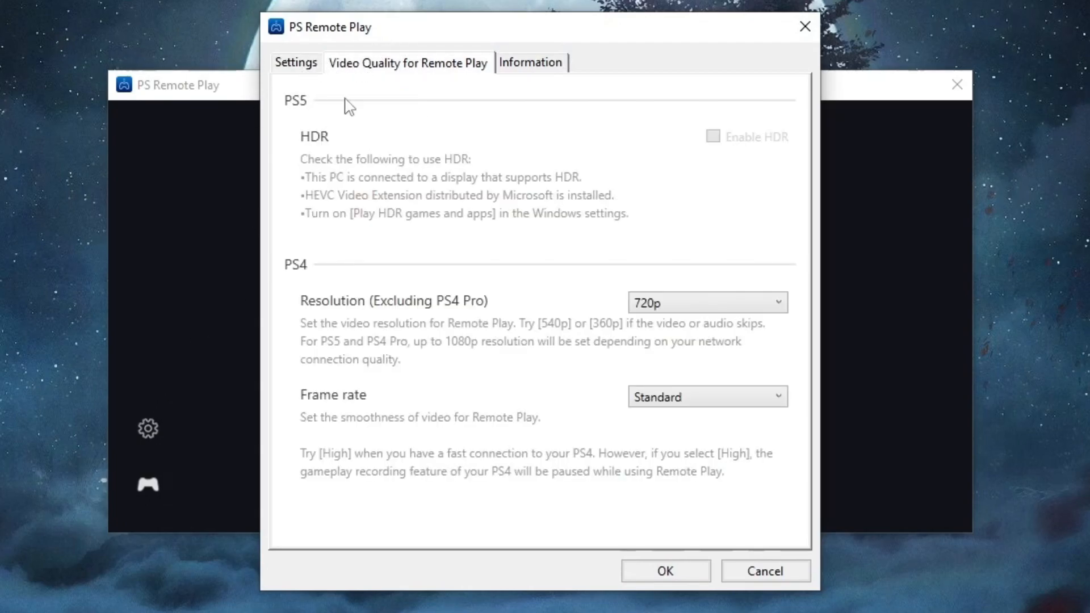
mouse_move(385, 223)
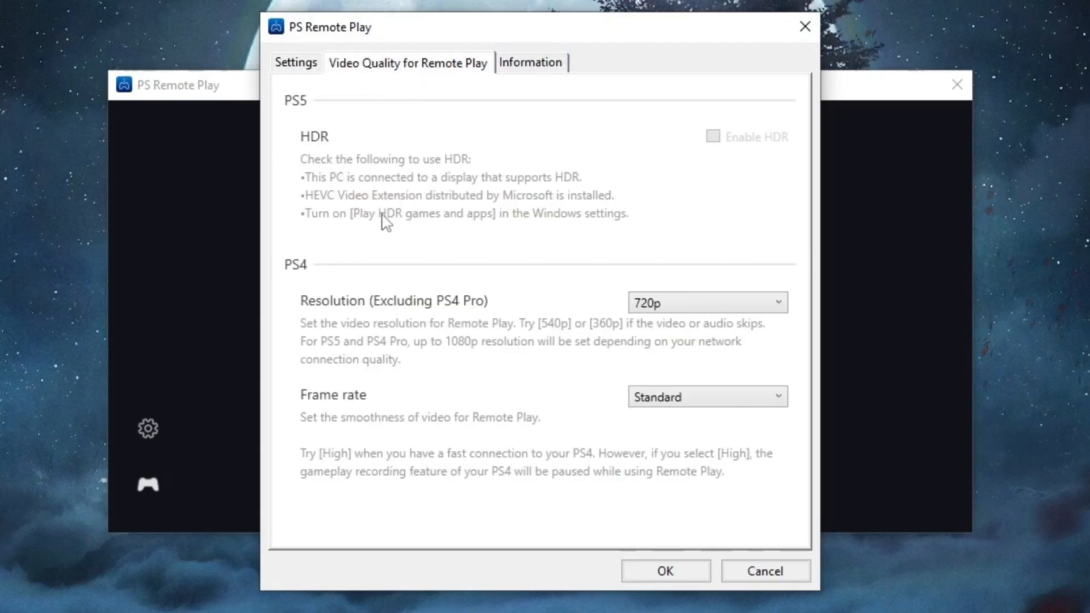
mouse_move(303, 159)
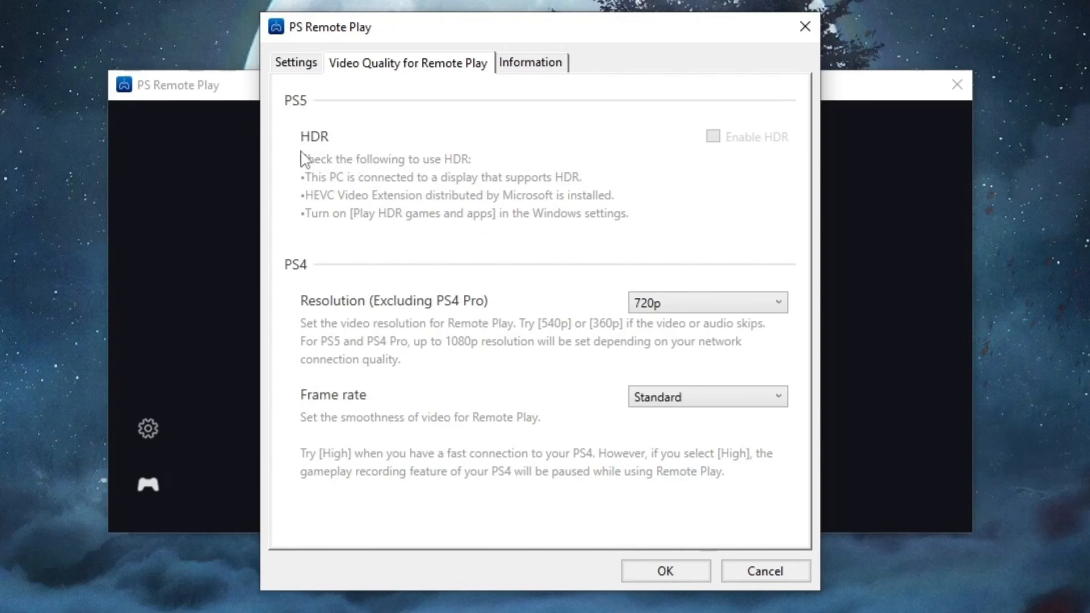
mouse_move(295, 292)
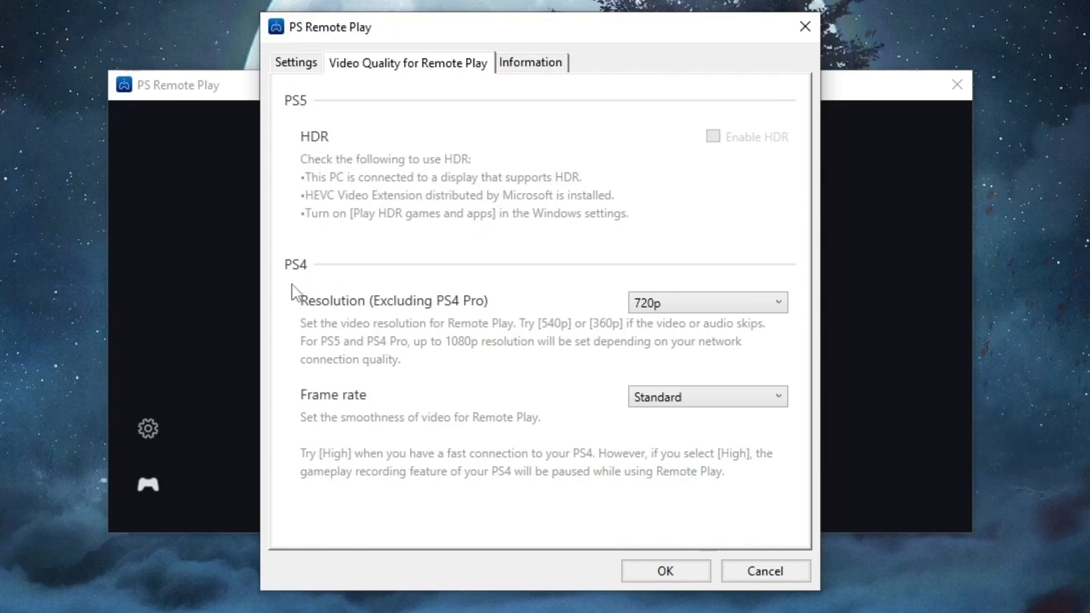
mouse_move(601, 327)
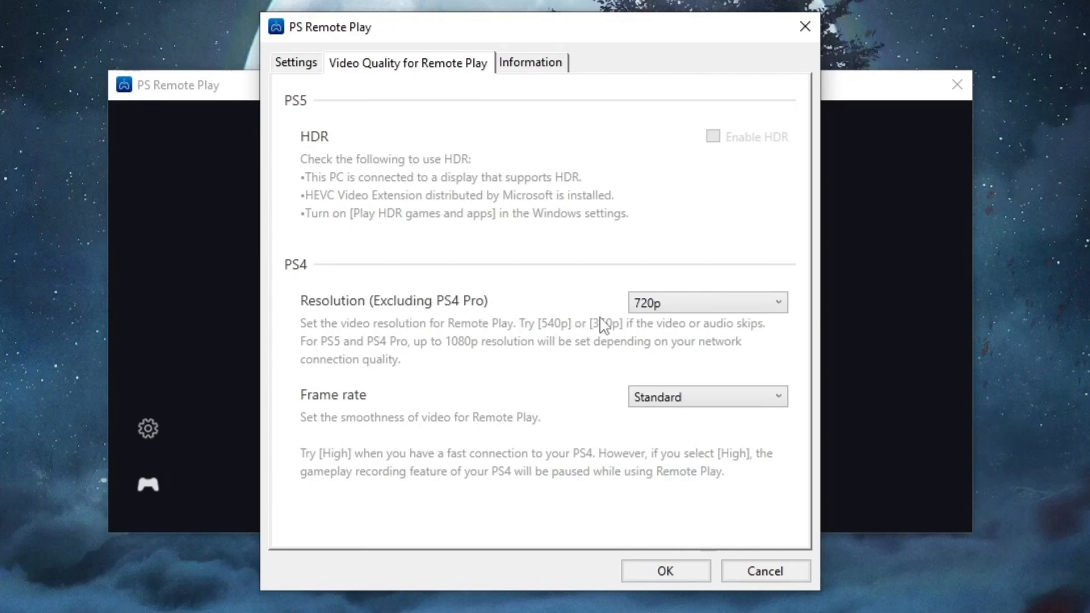
left_click(706, 303)
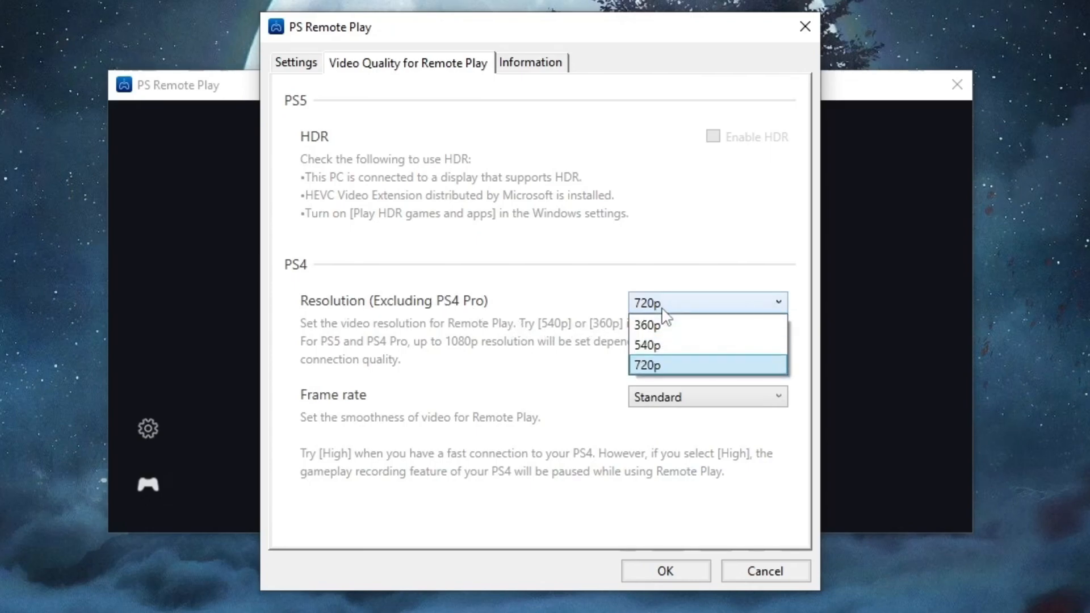
mouse_move(659, 309)
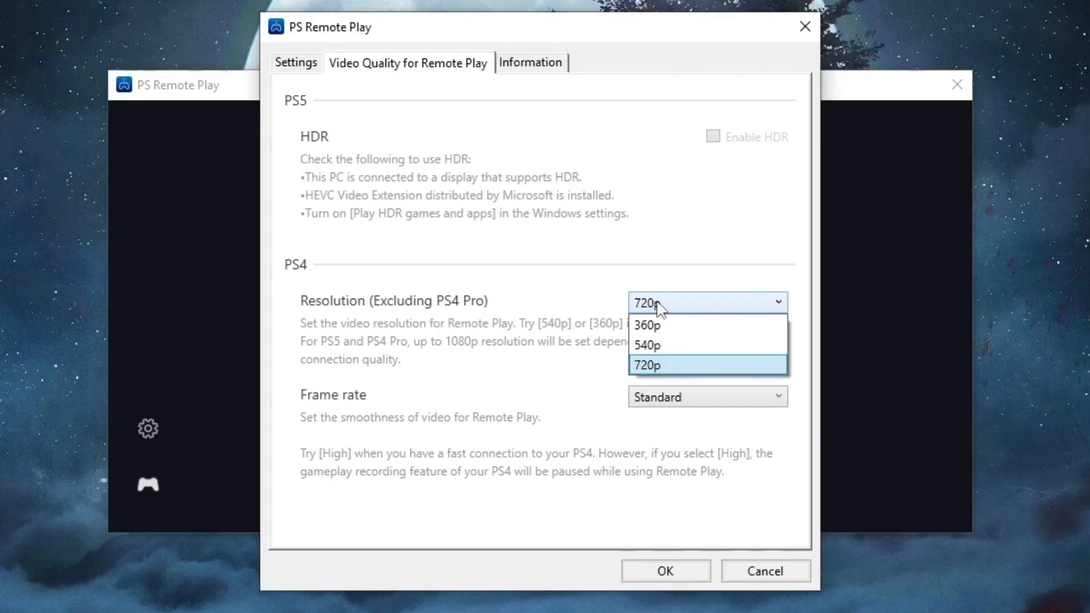
mouse_move(647, 326)
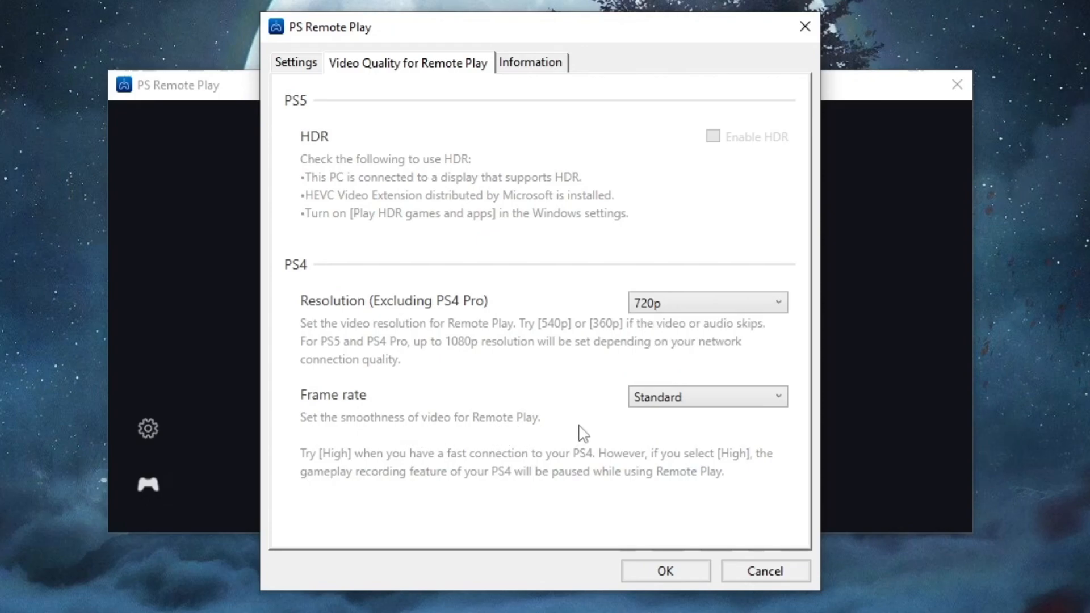
mouse_move(677, 438)
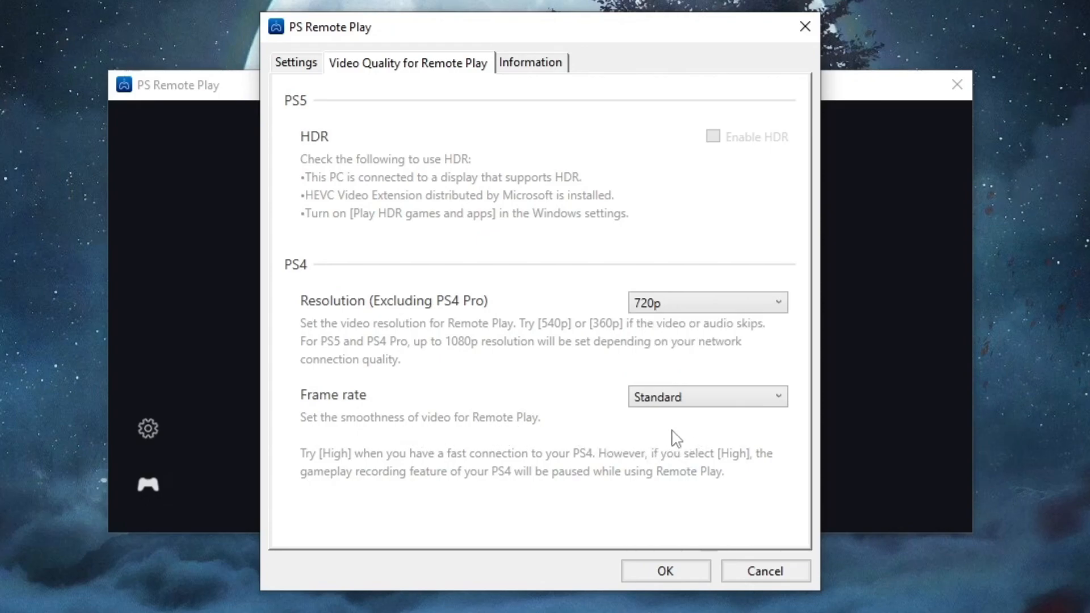
mouse_move(590, 321)
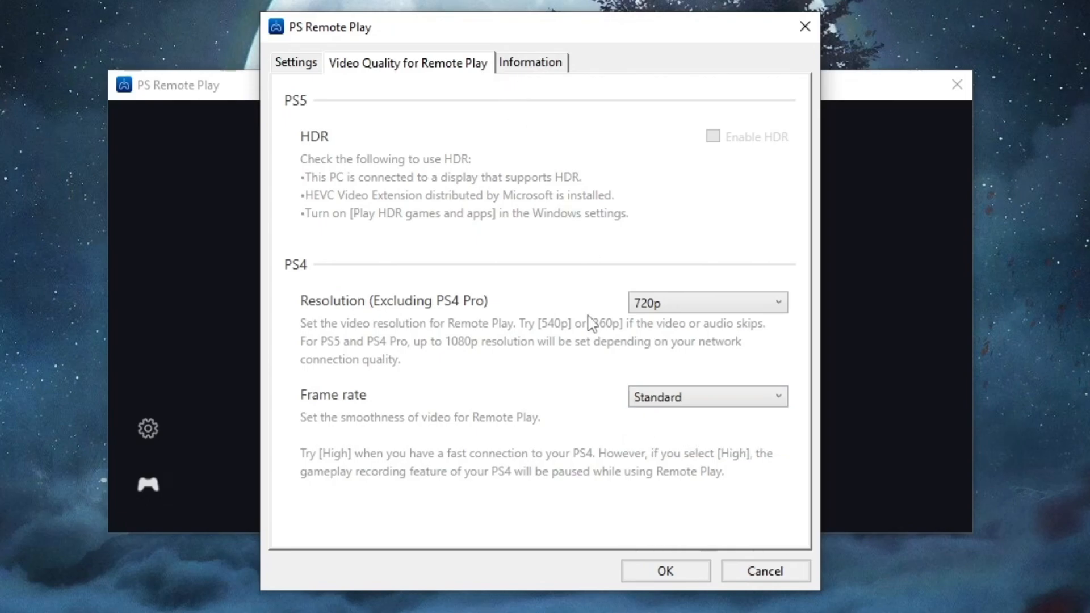
left_click(530, 63)
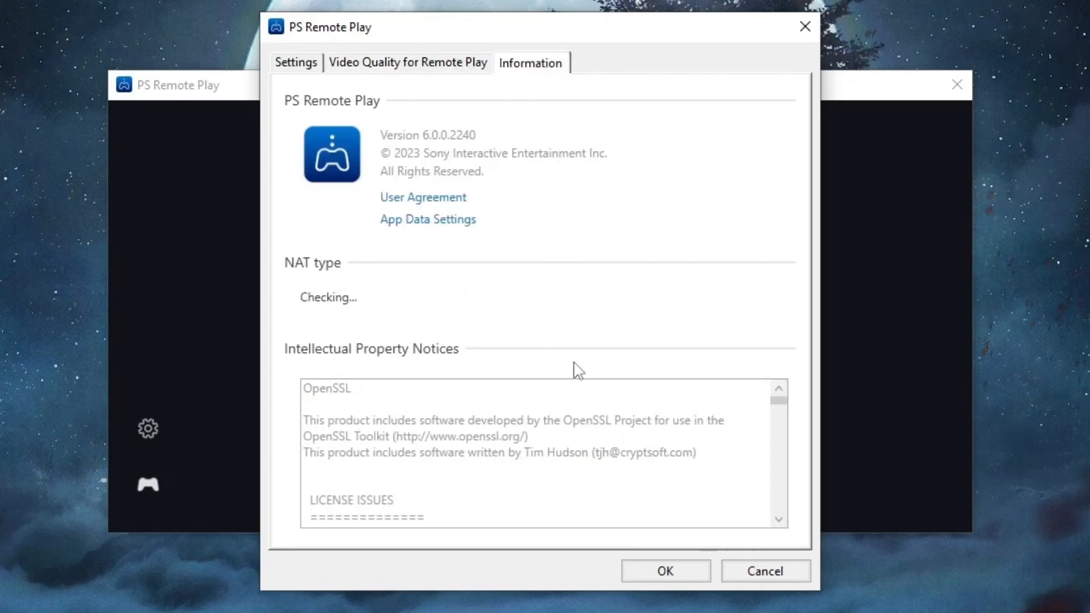
Confirm and close Settings, keeping PS4 resolution 720p and Standard frame rate
left_click(407, 63)
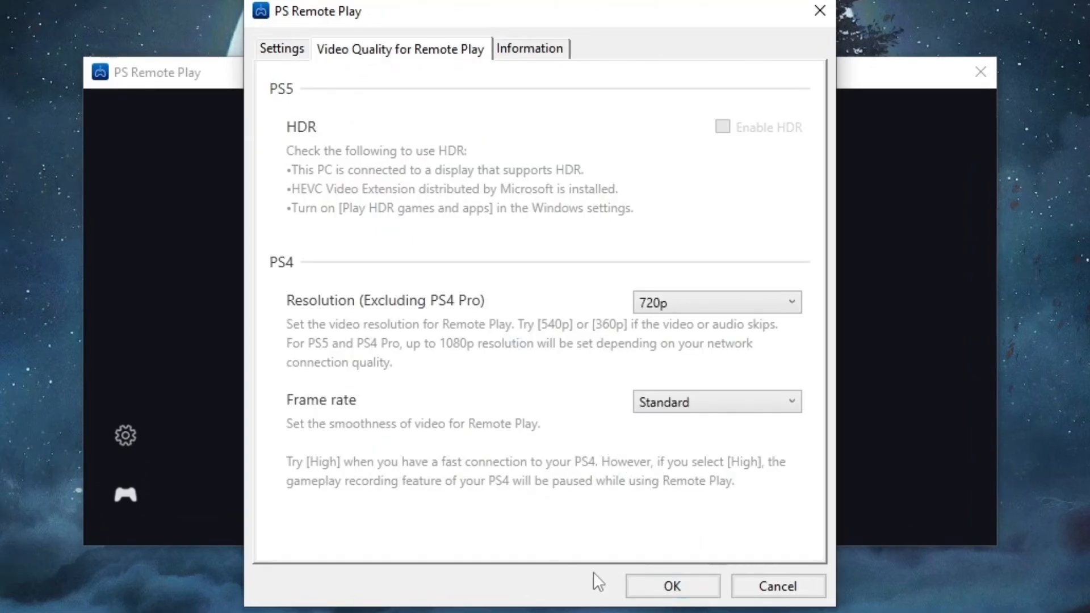
mouse_move(671, 586)
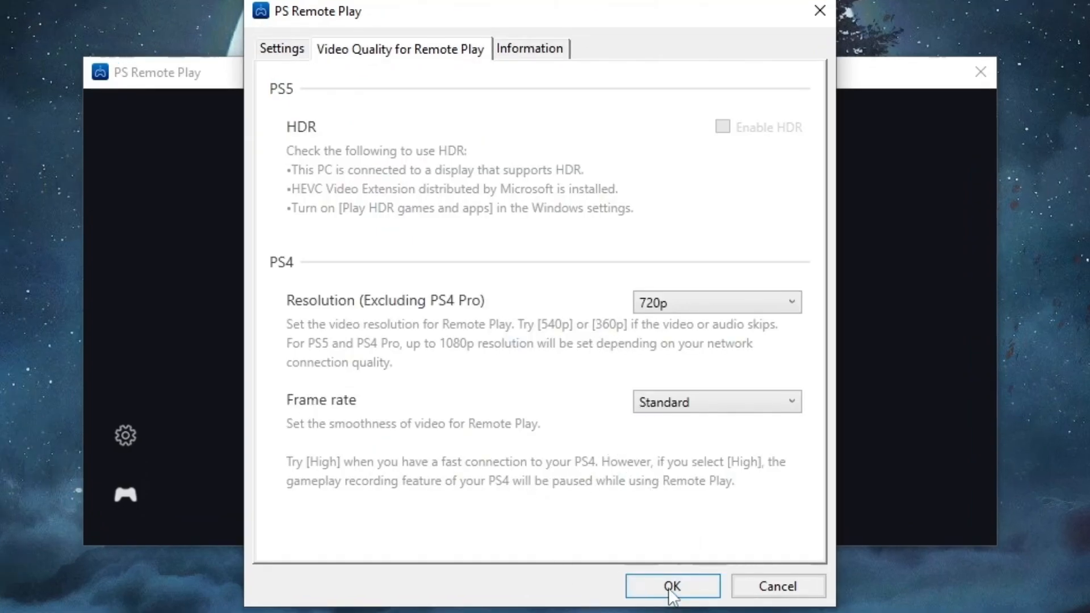
left_click(671, 586)
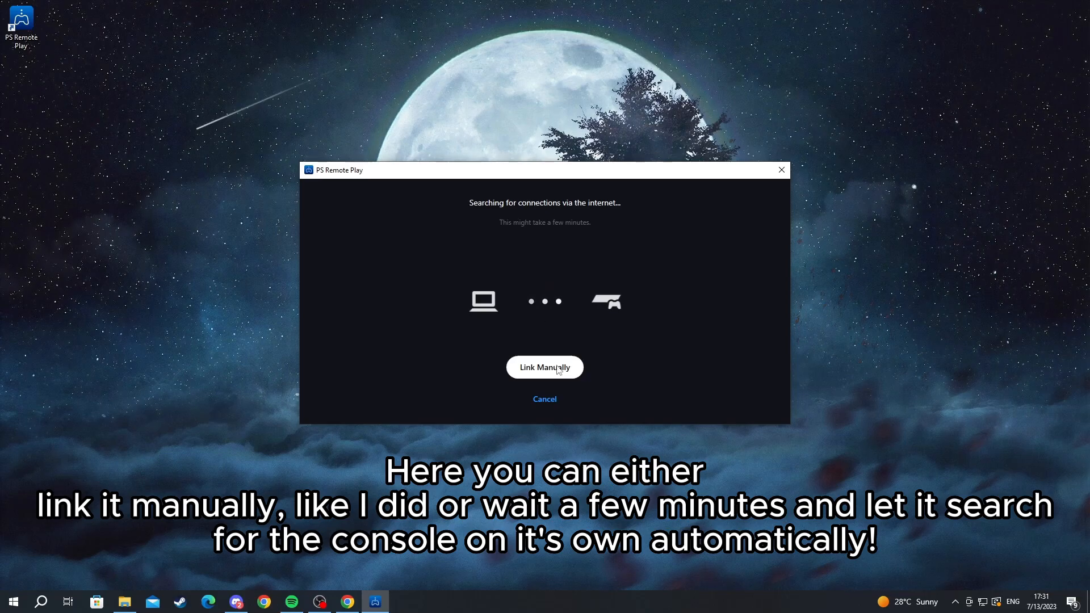
mouse_move(537, 372)
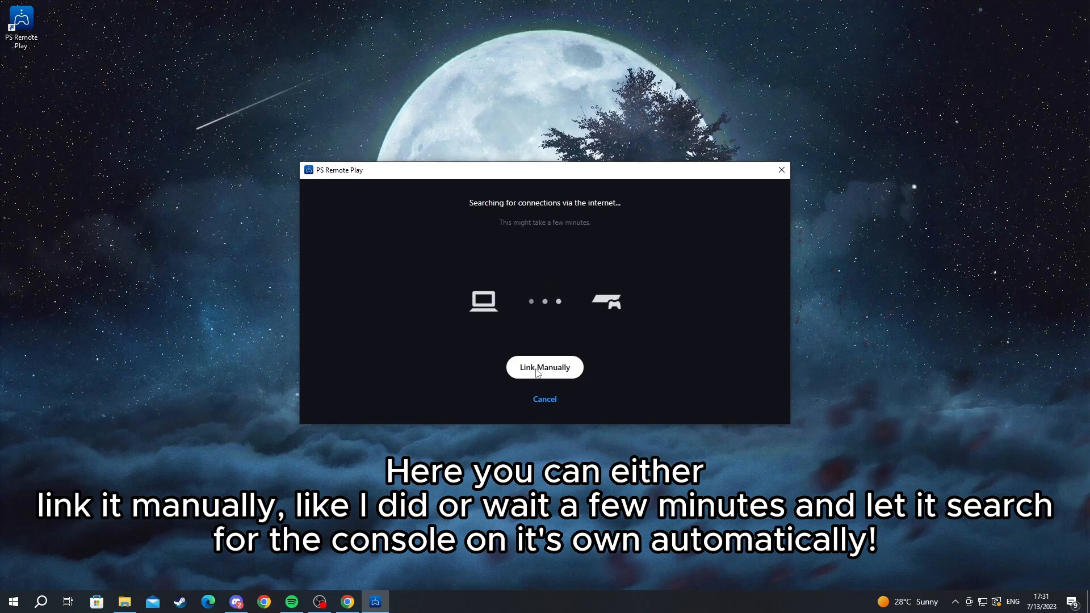
Choose Link Manually rather than waiting for the console search to finish
left_click(544, 367)
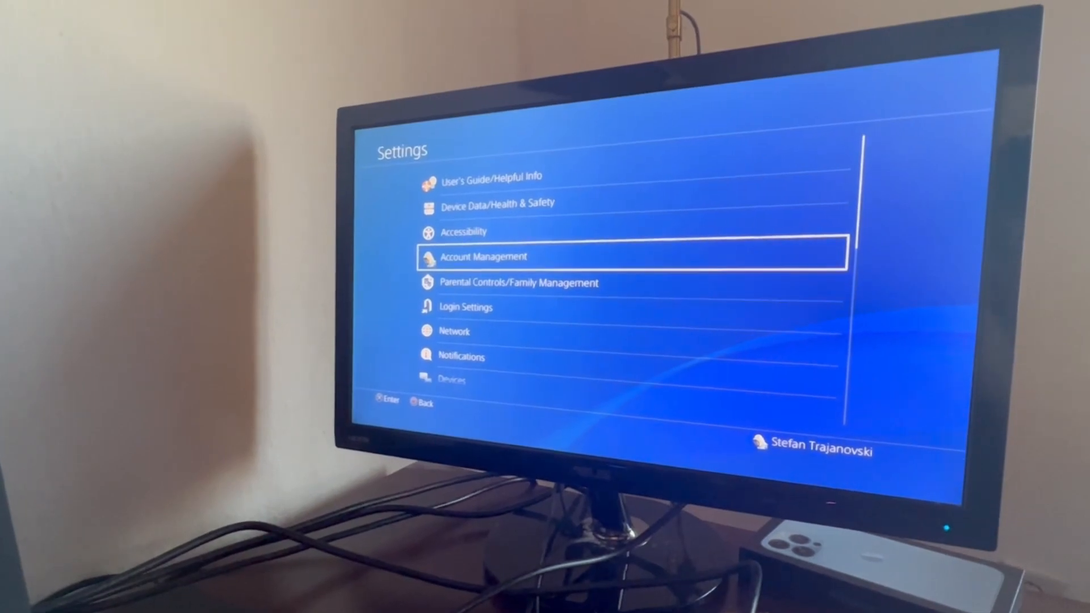
Reach the PS4's Remote Play Connection Settings and start Add Device to get a registration number
key("down")
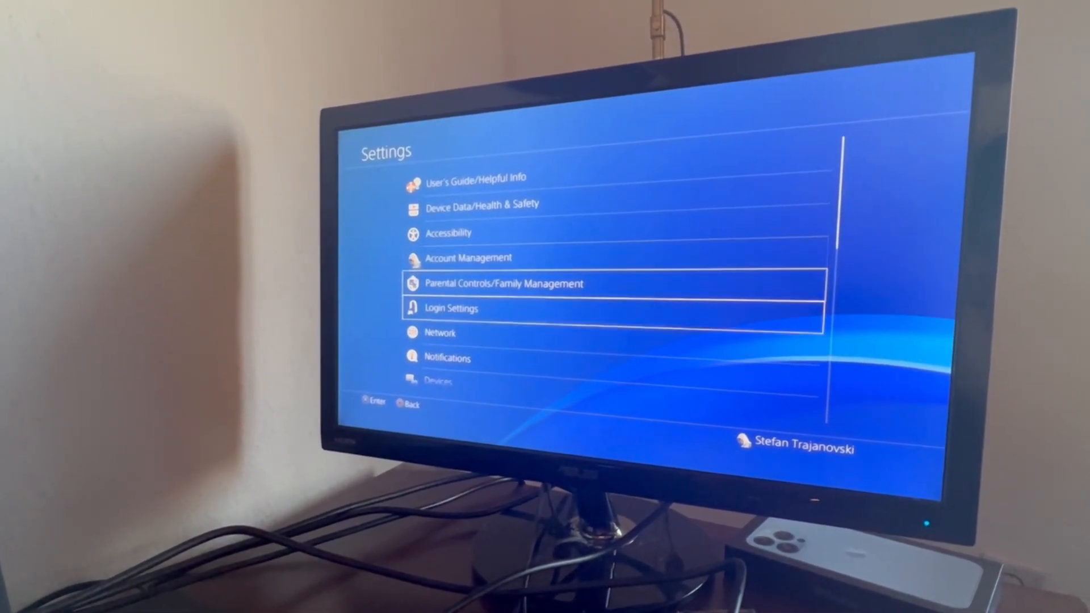
scroll("down", 3)
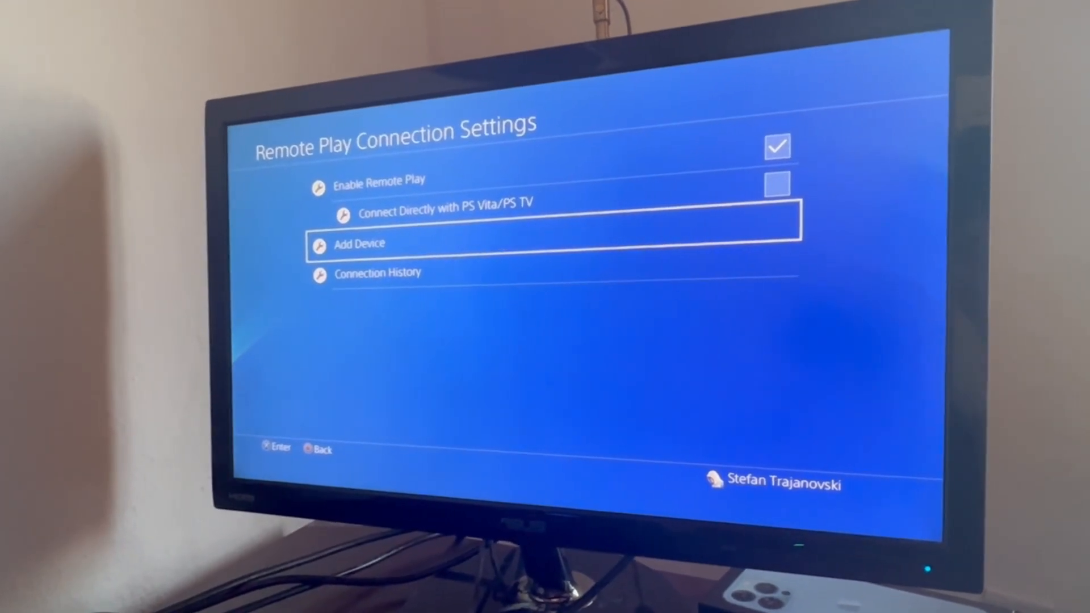
left_click(360, 244)
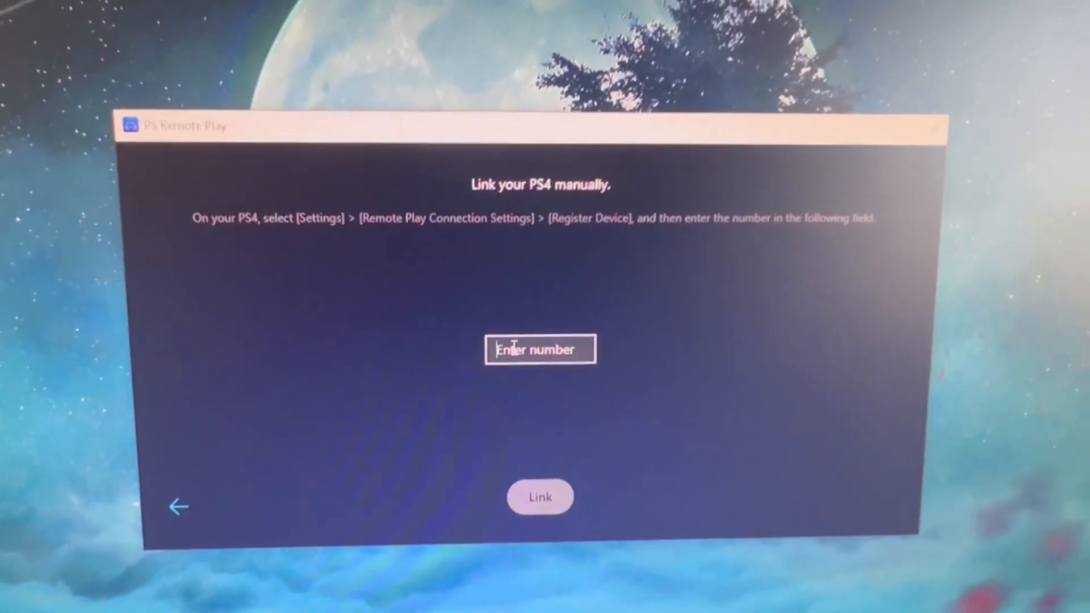
Enter the registration digits 3596 344 into the manual-link number field
type("3596")
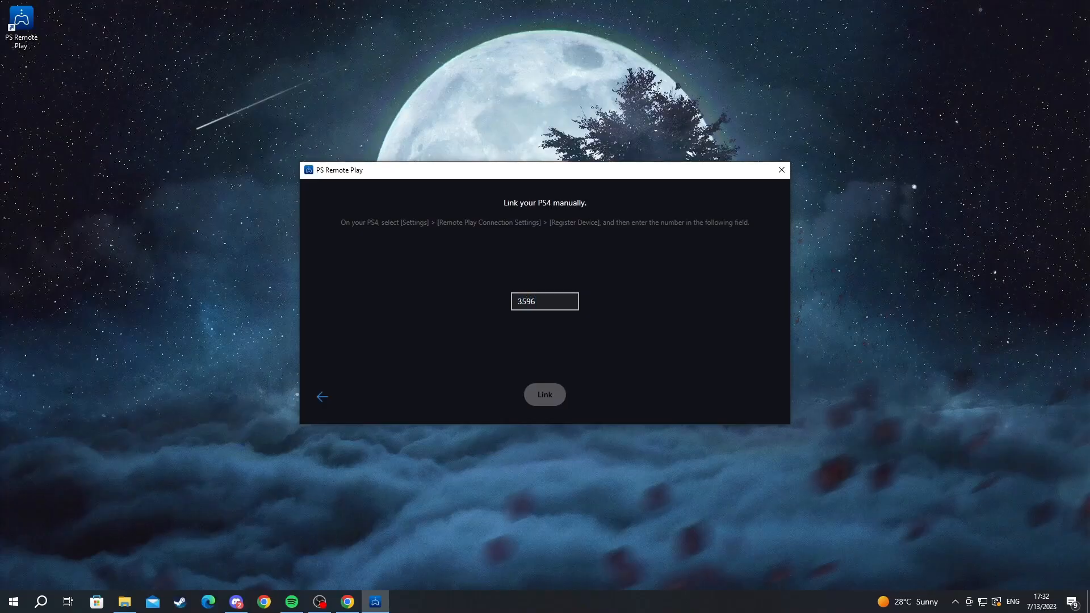
type("344")
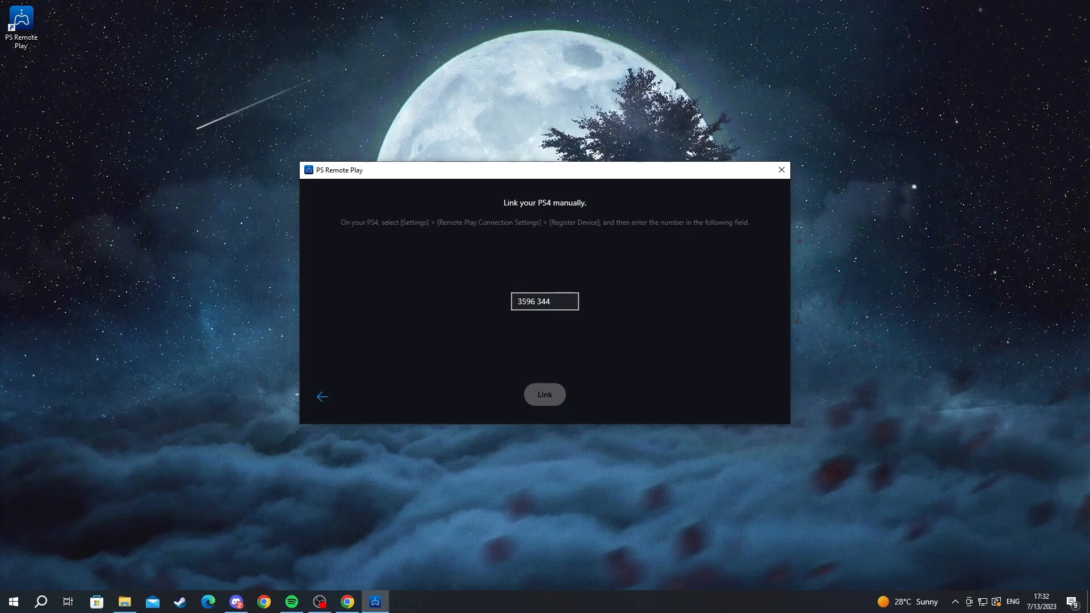